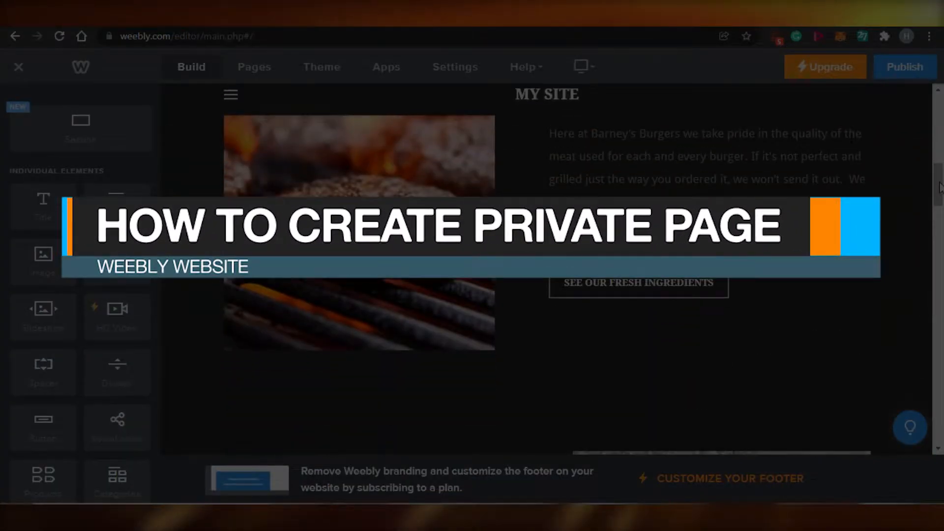
Step: Bring up the site's Pages list from the editor
scroll("down", 3)
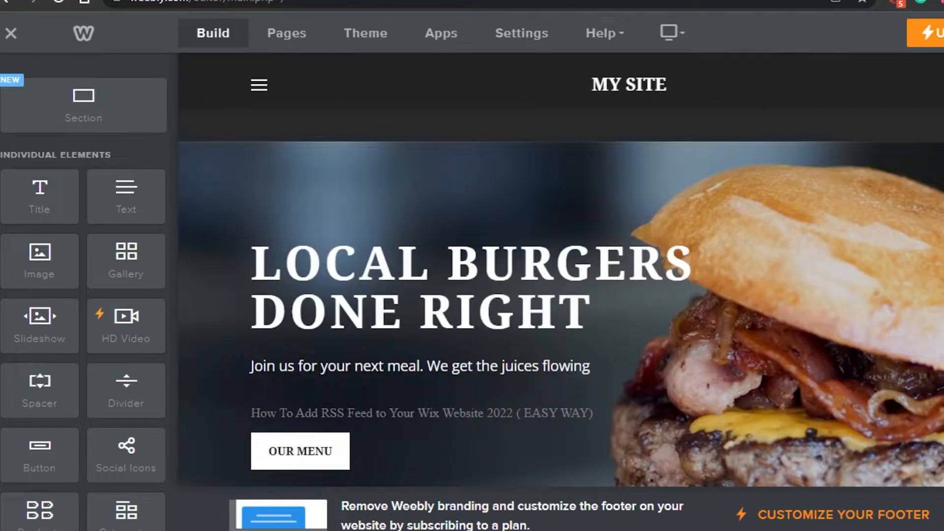
mouse_move(498, 80)
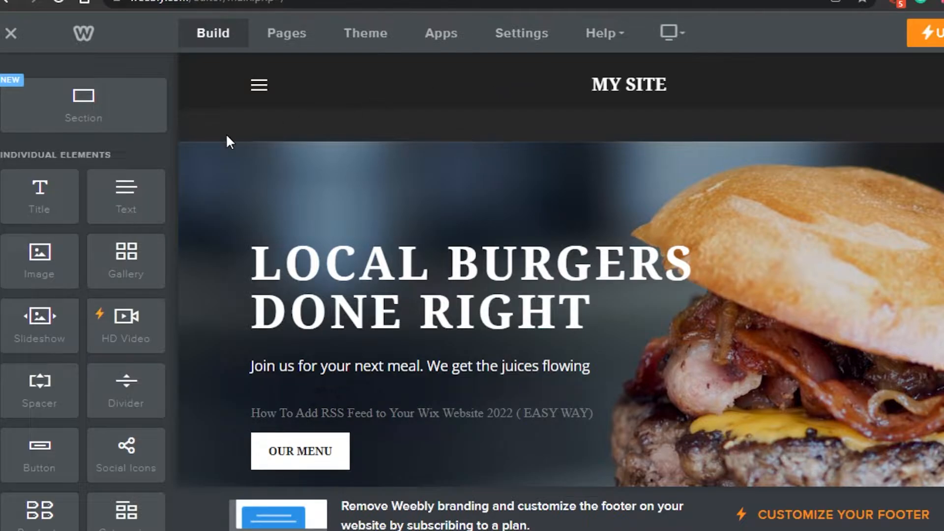
mouse_move(304, 114)
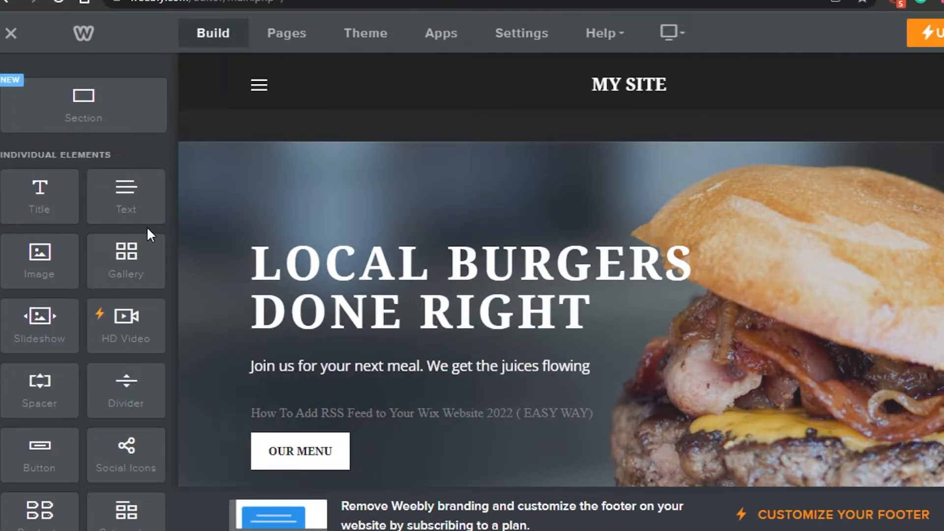
scroll("down", 3)
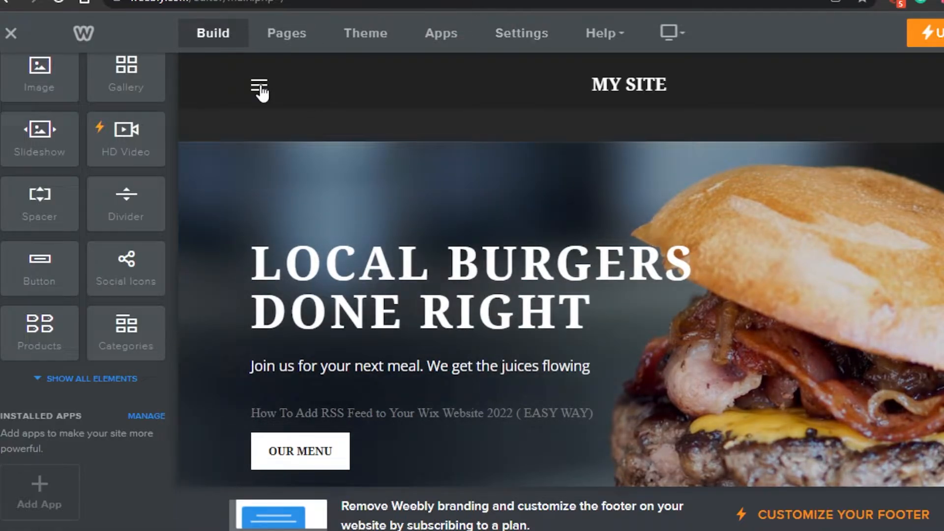
left_click(259, 87)
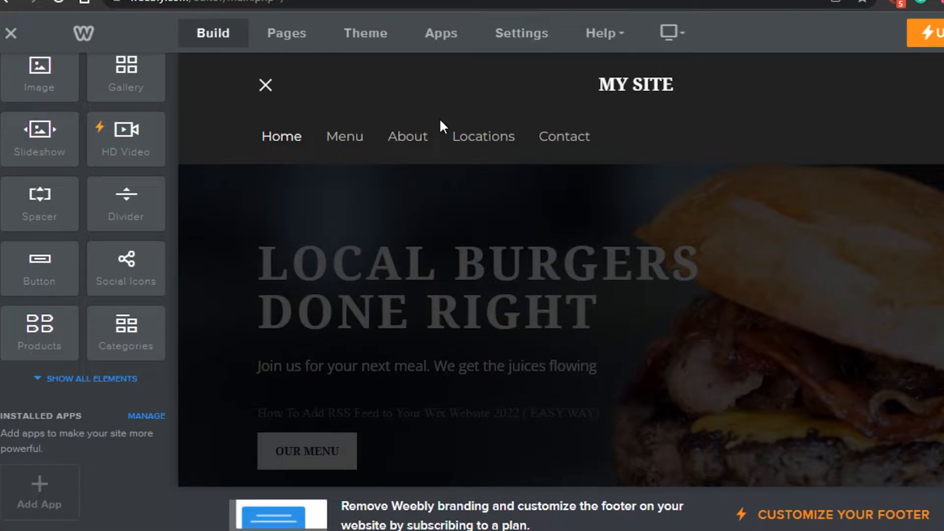
mouse_move(266, 85)
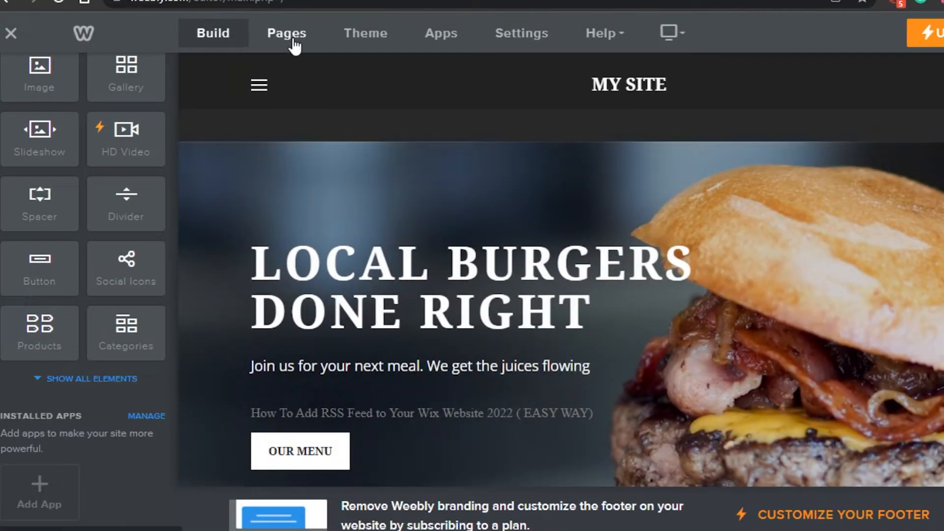
left_click(287, 33)
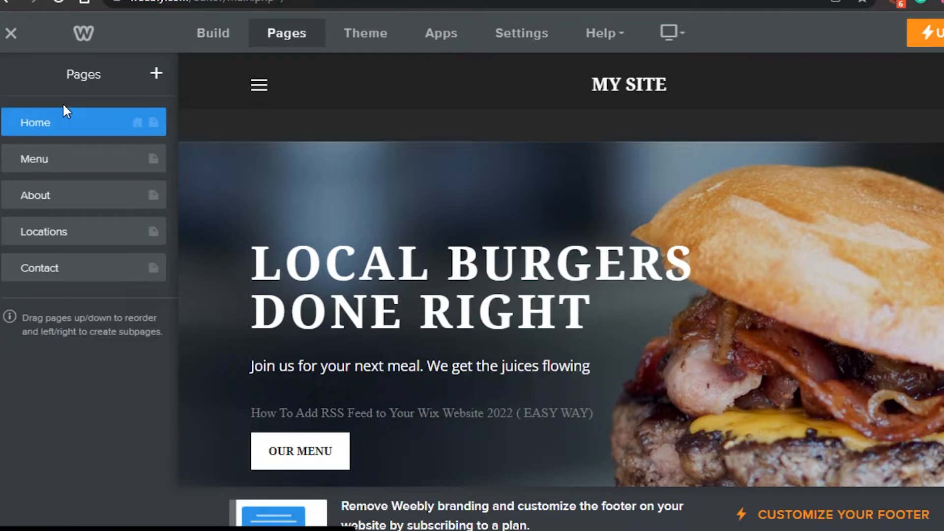
Step: Add a new Standard Page and name it 'Information'
left_click(155, 74)
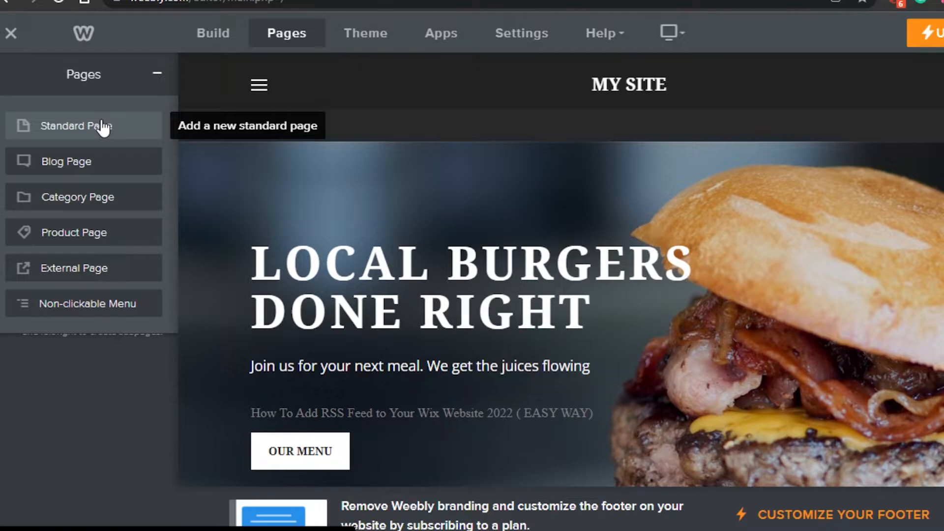
left_click(73, 126)
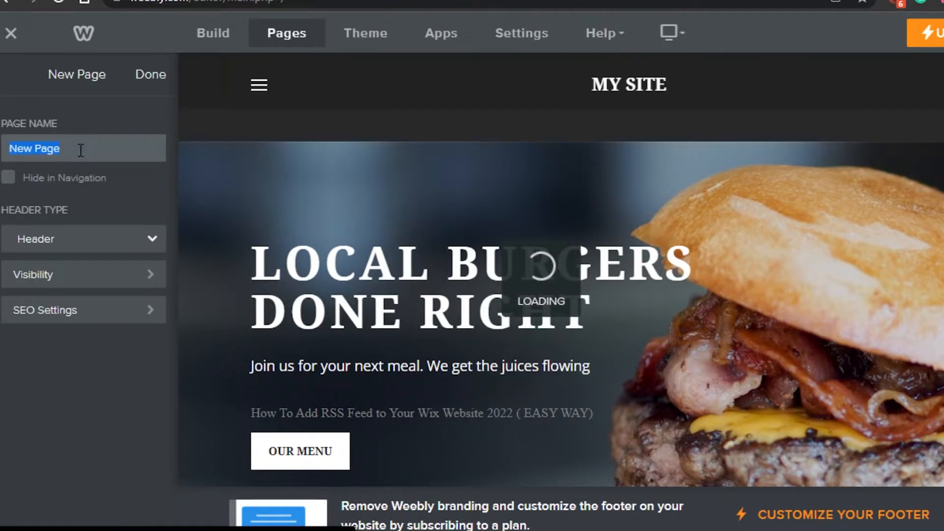
type("Information")
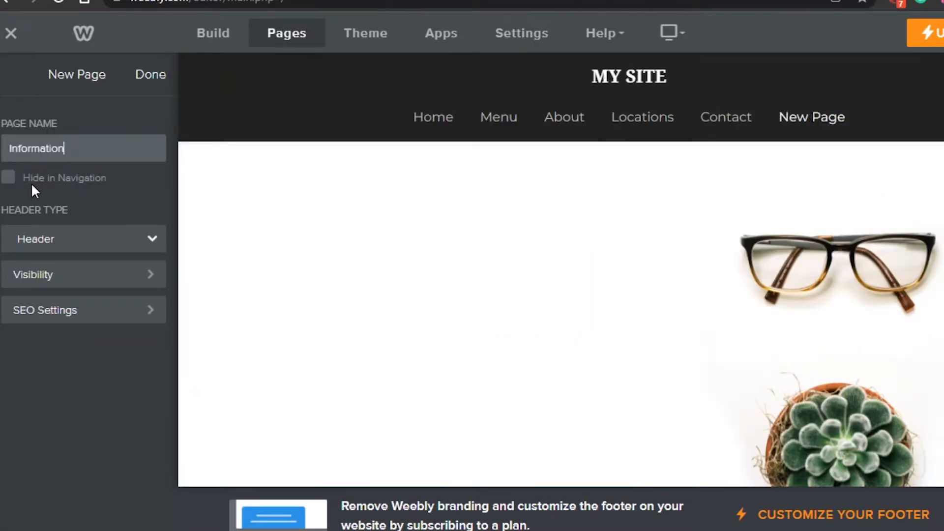
Step: Confirm the page name and set its Header Type to No Header
left_click(9, 177)
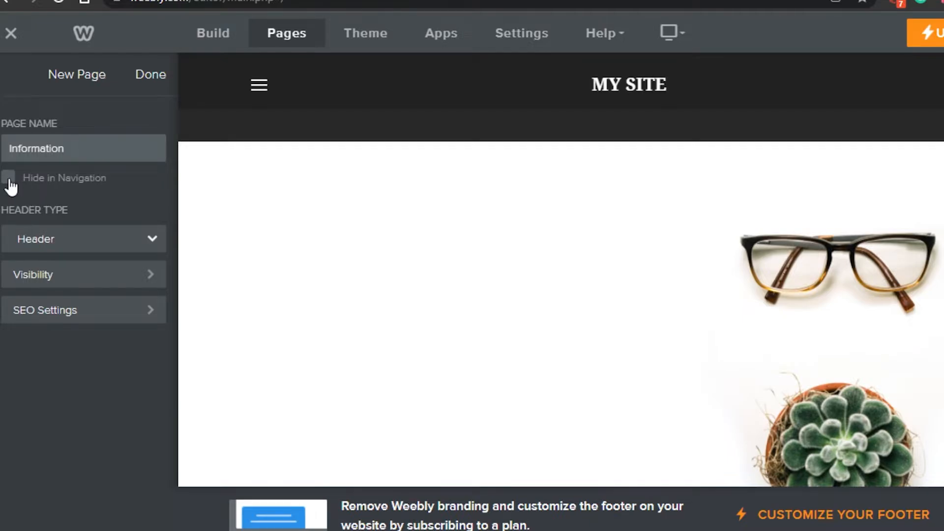
mouse_move(45, 187)
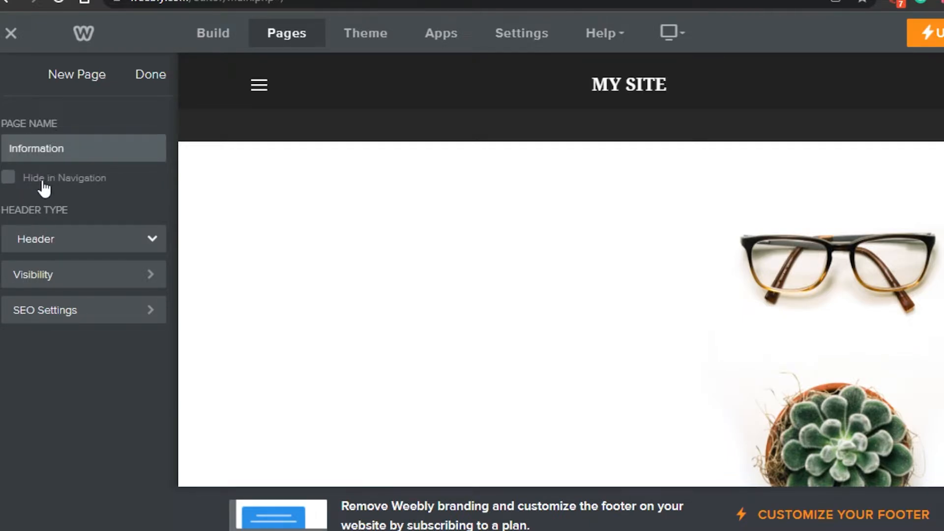
mouse_move(90, 244)
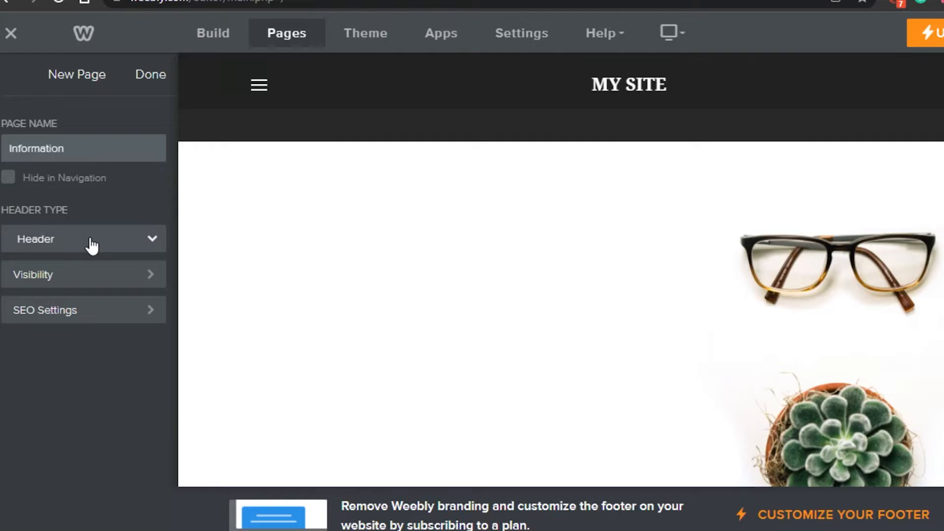
left_click(83, 238)
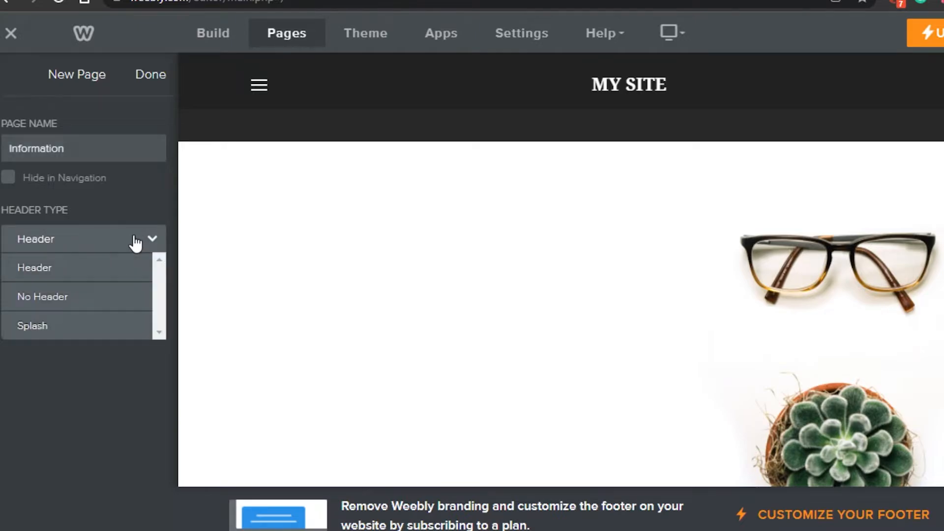
left_click(35, 268)
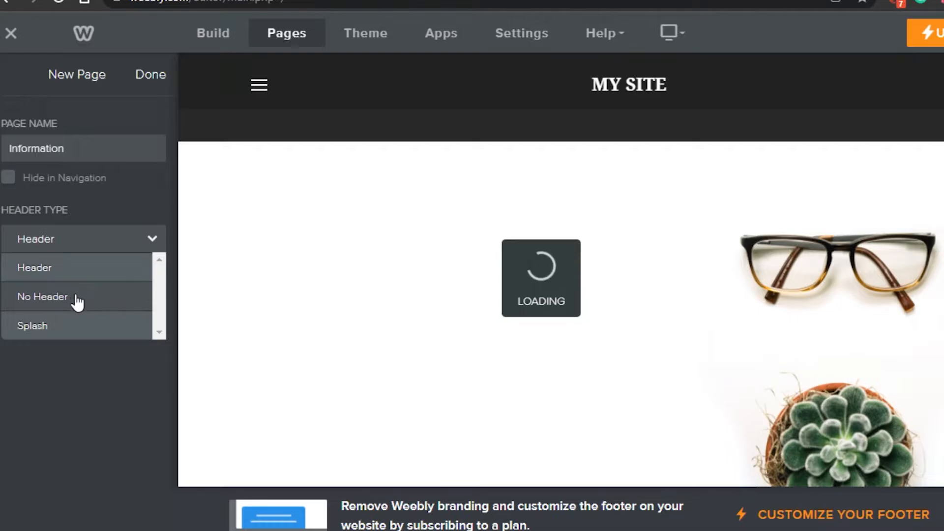
Step: Bring up the page's Visibility settings and expand the visibility choices
left_click(43, 296)
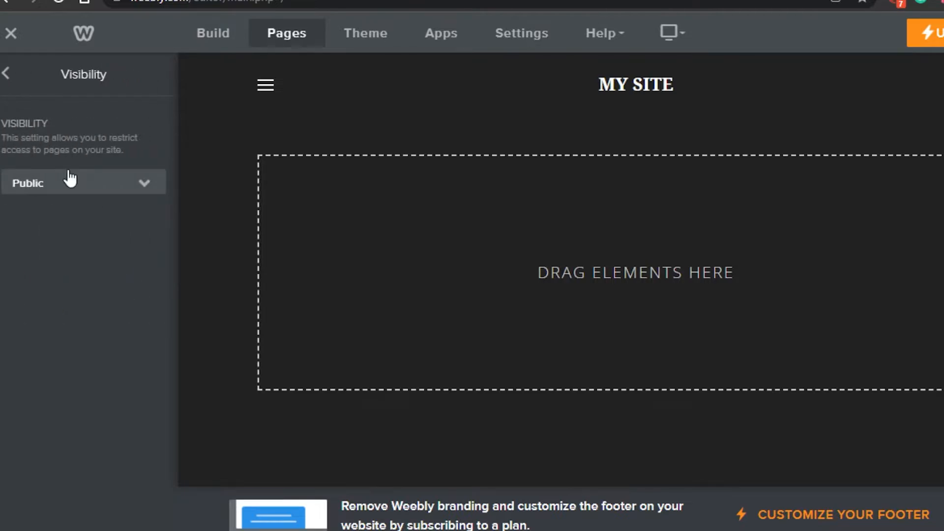
left_click(83, 183)
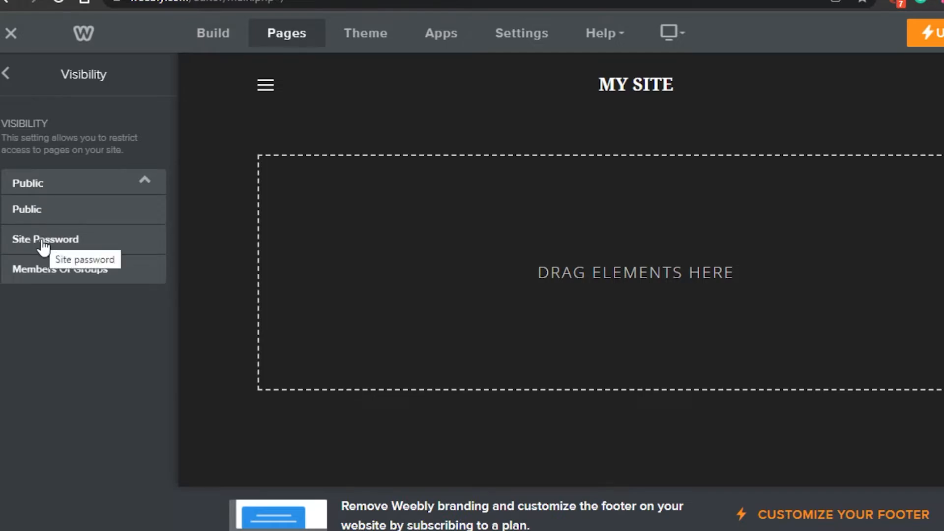
mouse_move(81, 280)
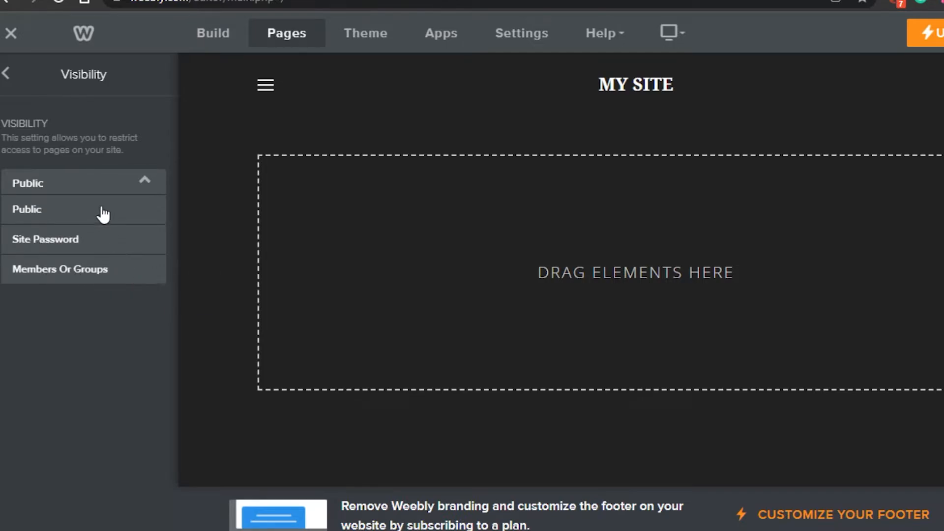
mouse_move(85, 300)
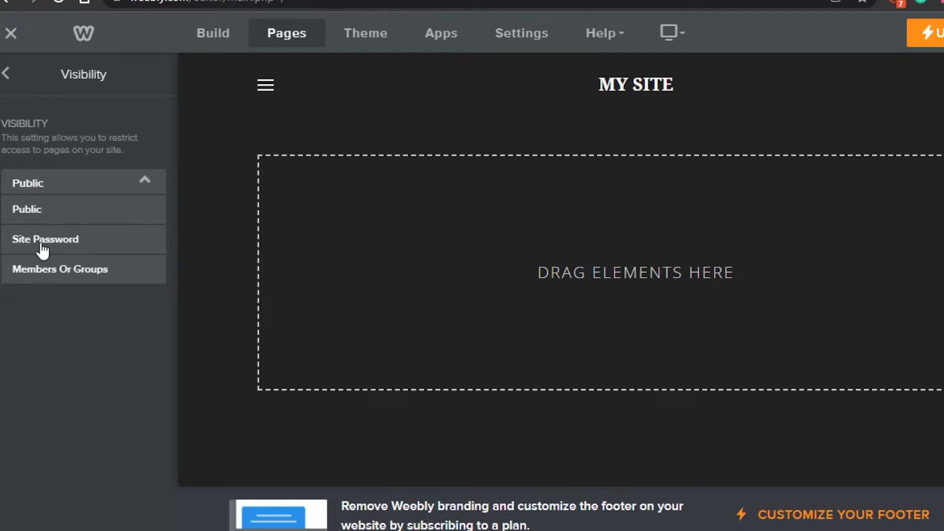
mouse_move(60, 269)
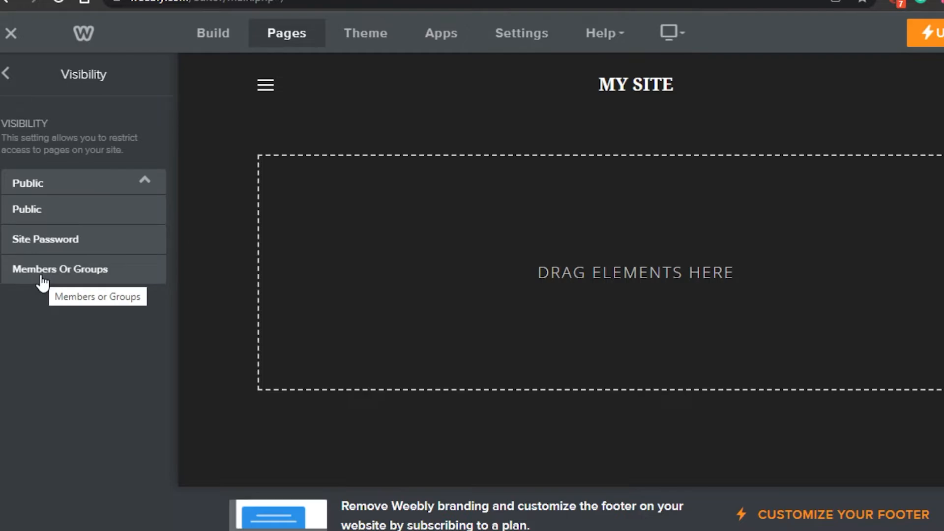
mouse_move(67, 275)
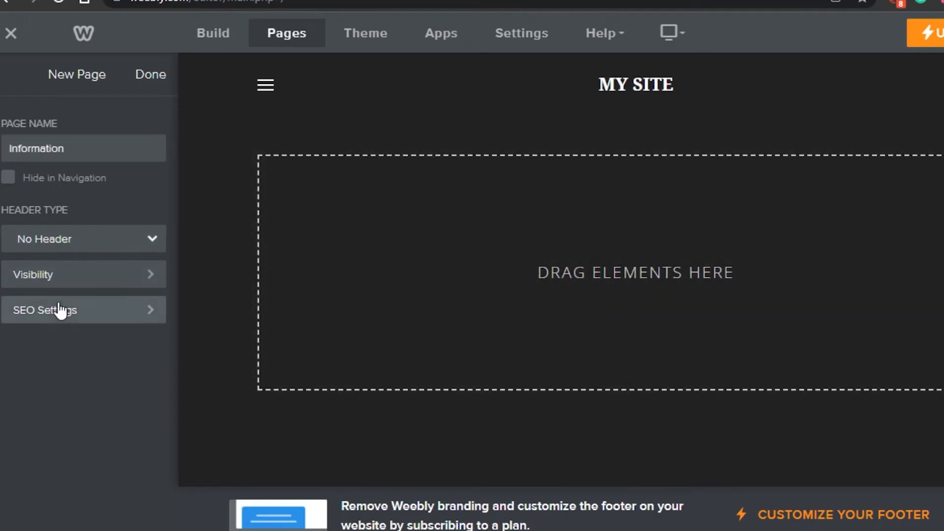
Step: Close the Information page settings with Done, returning to the pages list
left_click(45, 310)
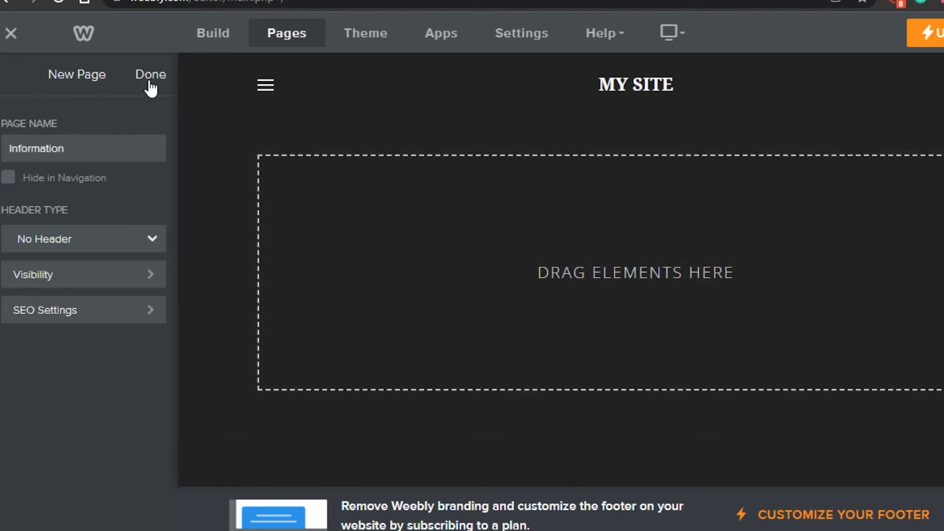
left_click(150, 74)
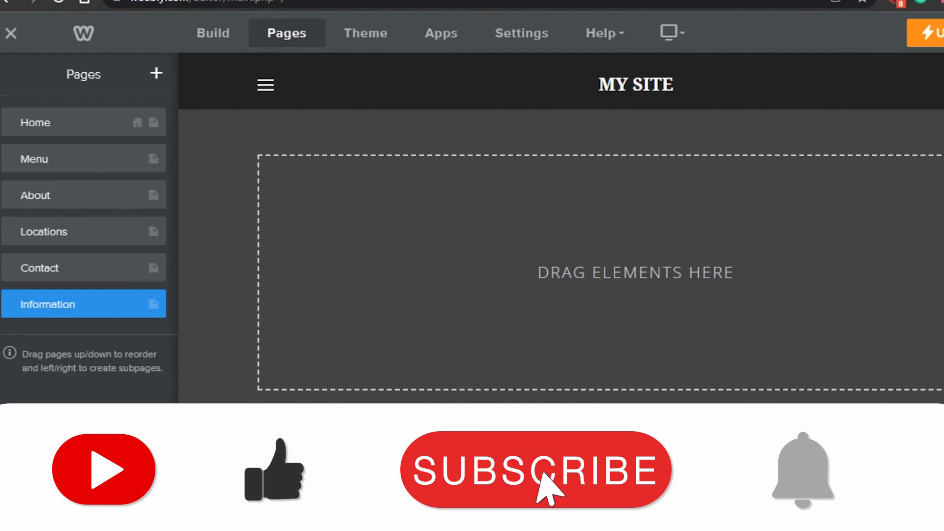
left_click(535, 471)
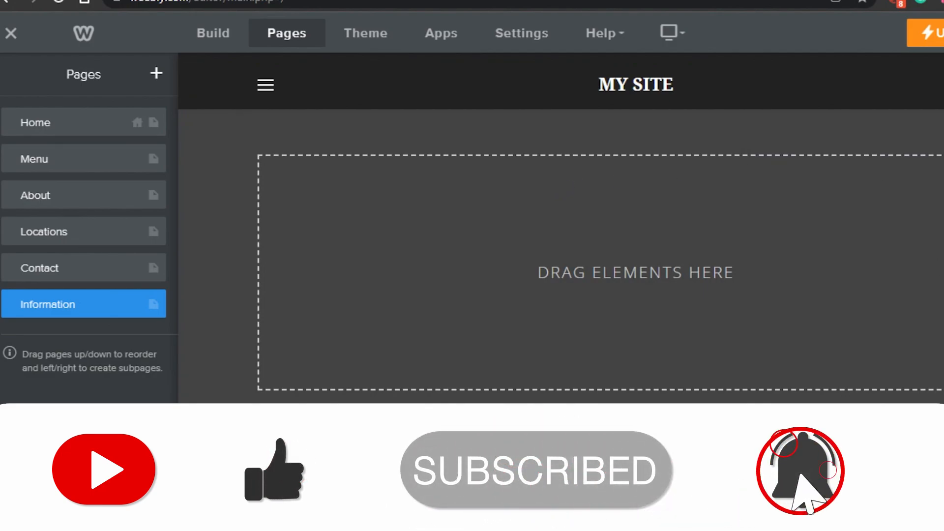